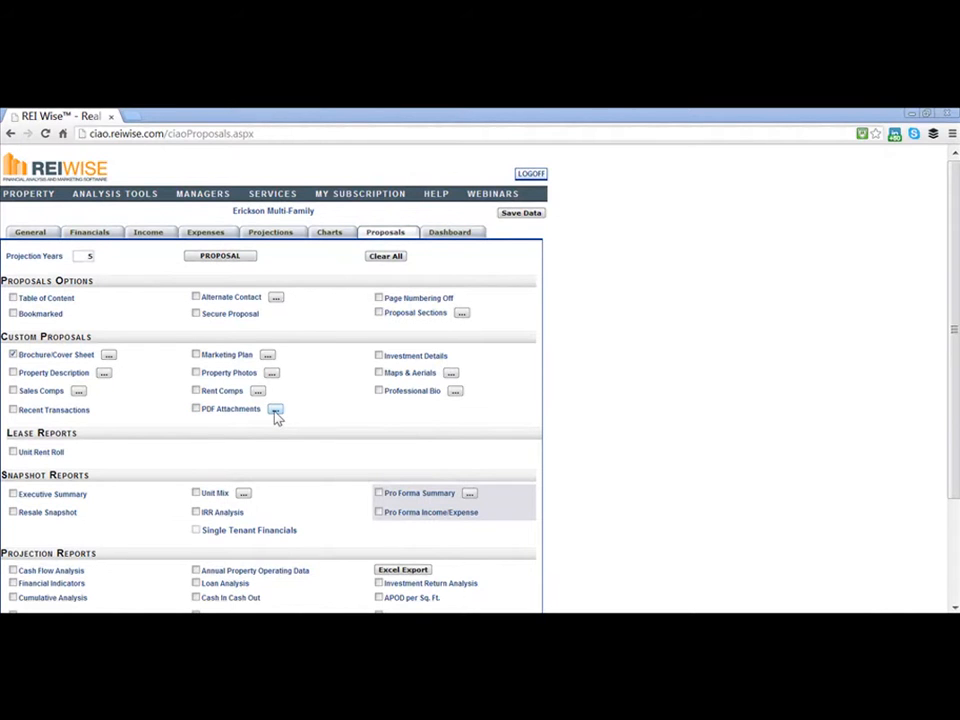
# Upload the first PDF attachment and title it 'Income & Expense'.
pyautogui.click(272, 408)
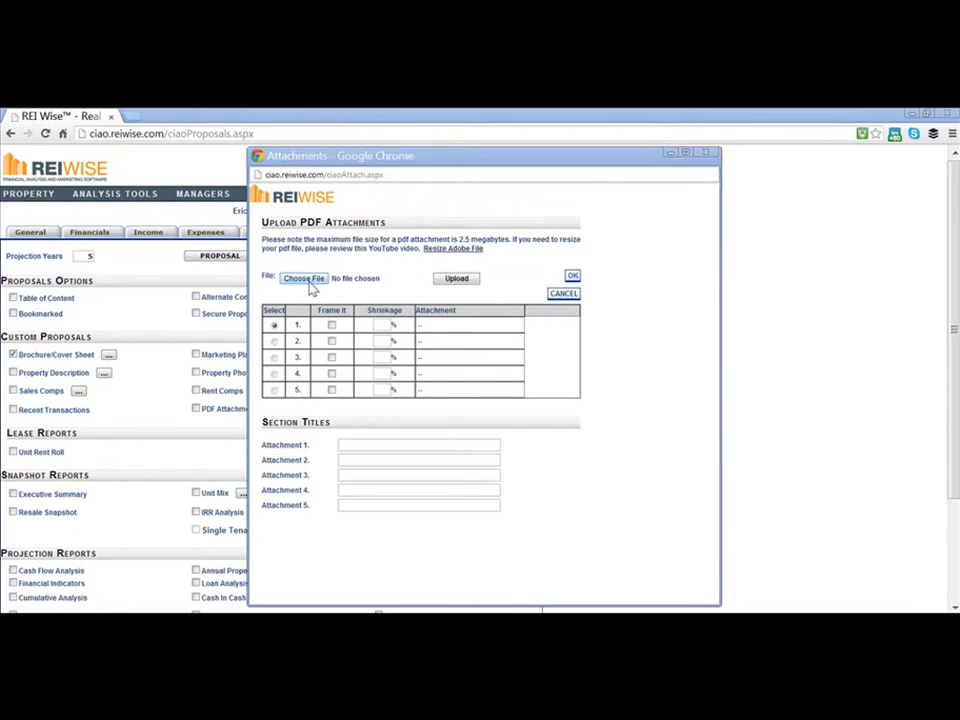
pyautogui.click(304, 278)
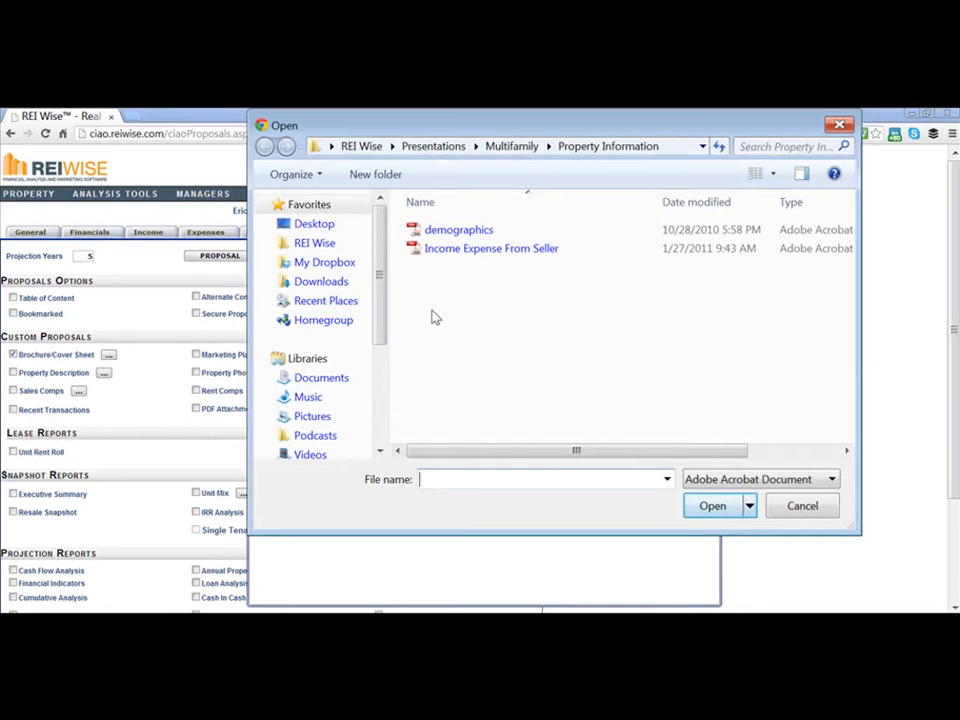
pyautogui.moveTo(468, 296)
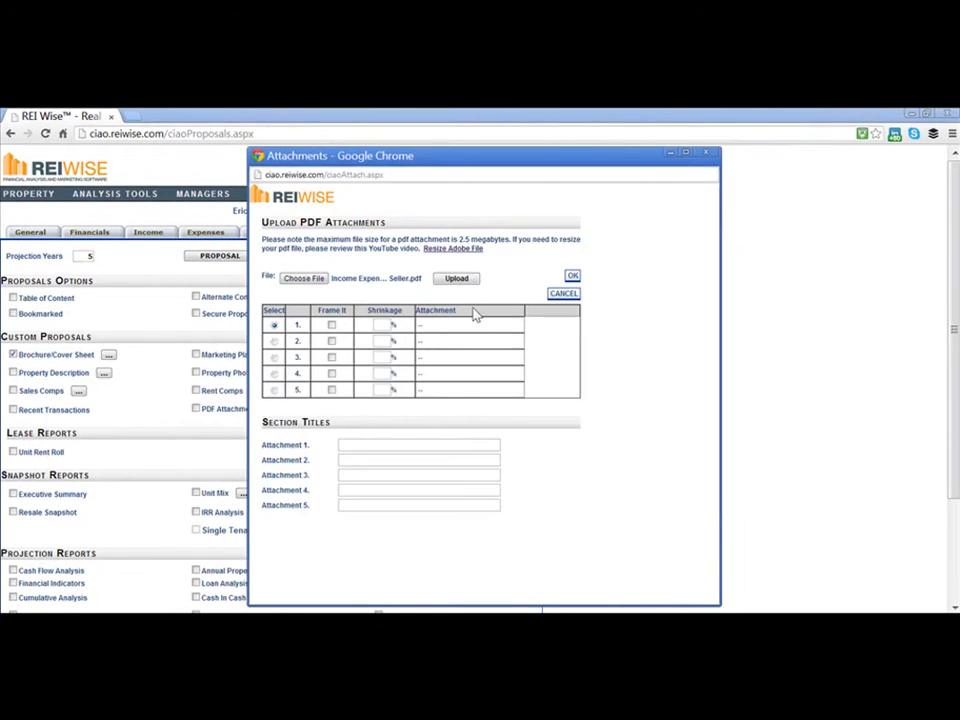
pyautogui.click(456, 278)
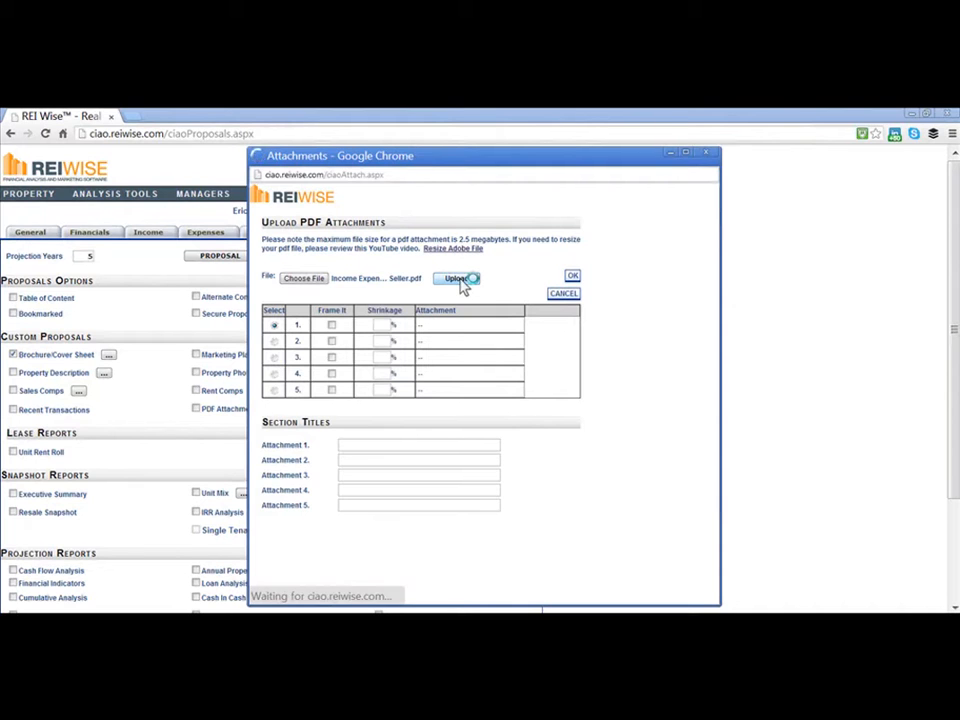
pyautogui.click(456, 278)
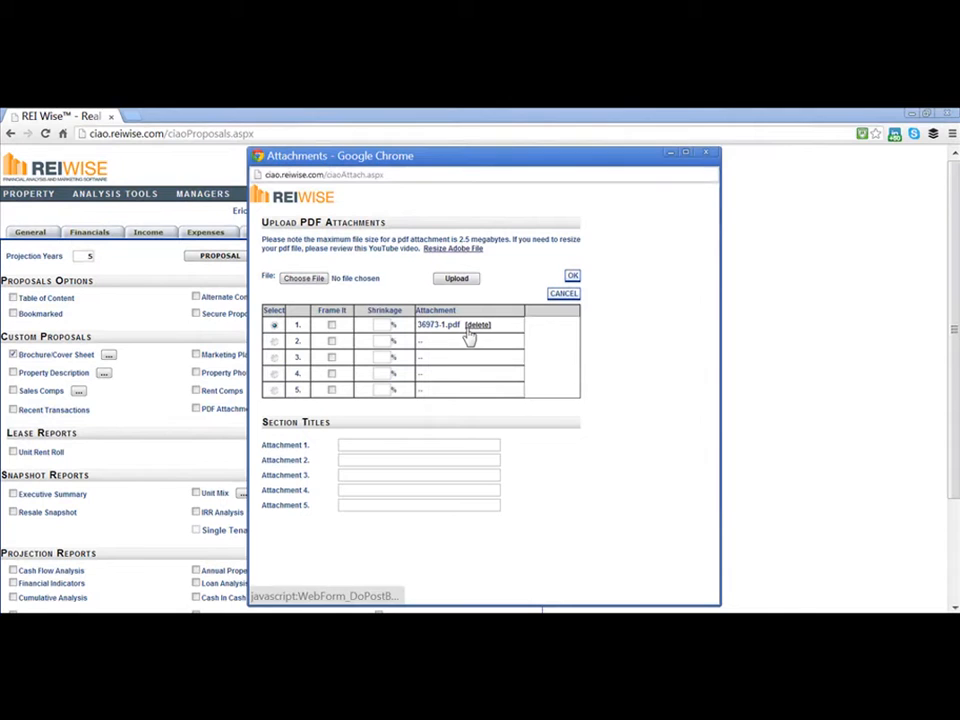
pyautogui.click(418, 444)
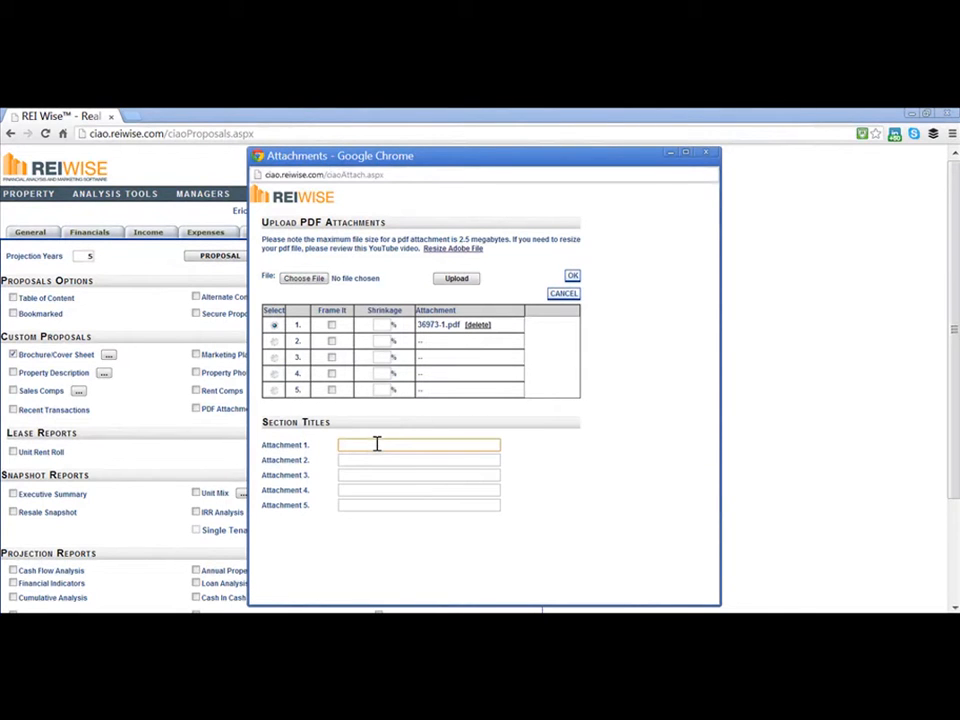
pyautogui.write('Income & Expense')
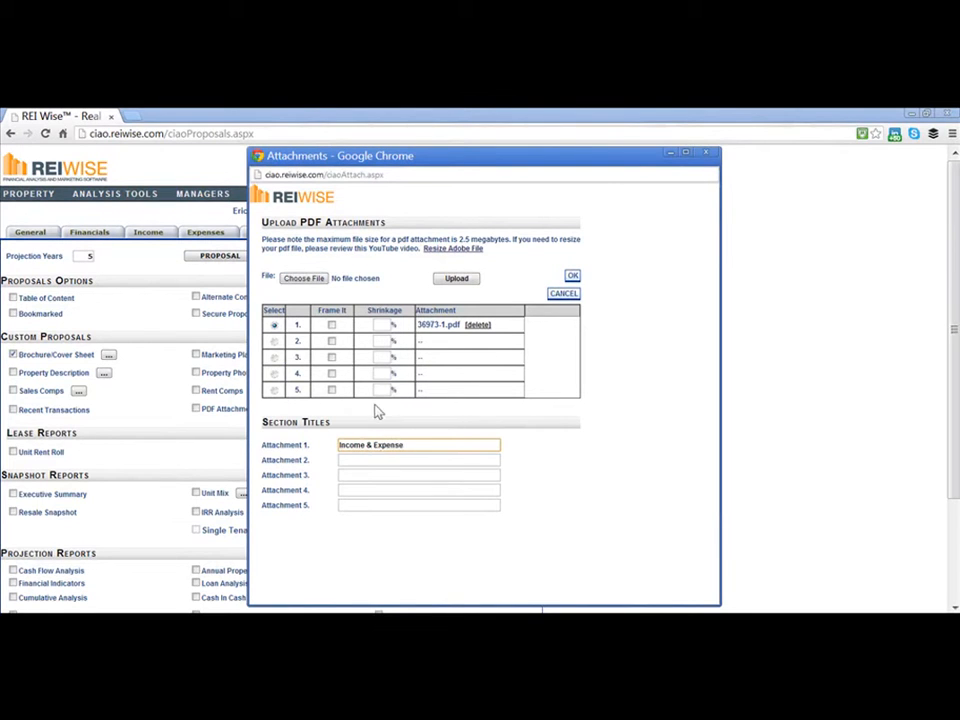
# Upload the second PDF attachment and title it 'Demographics'.
pyautogui.click(272, 340)
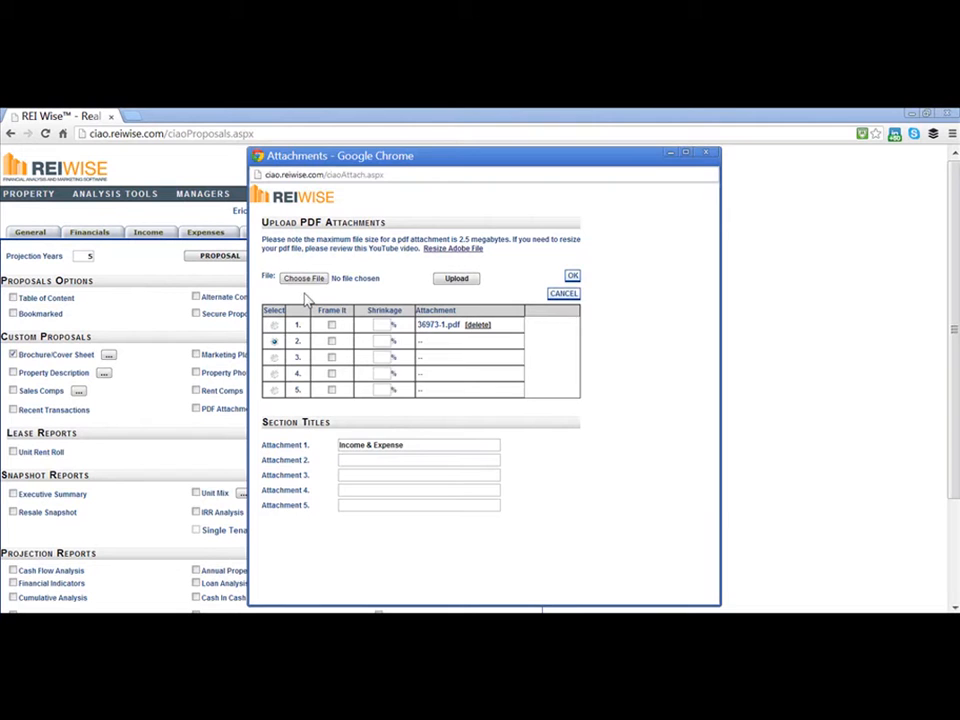
pyautogui.click(304, 278)
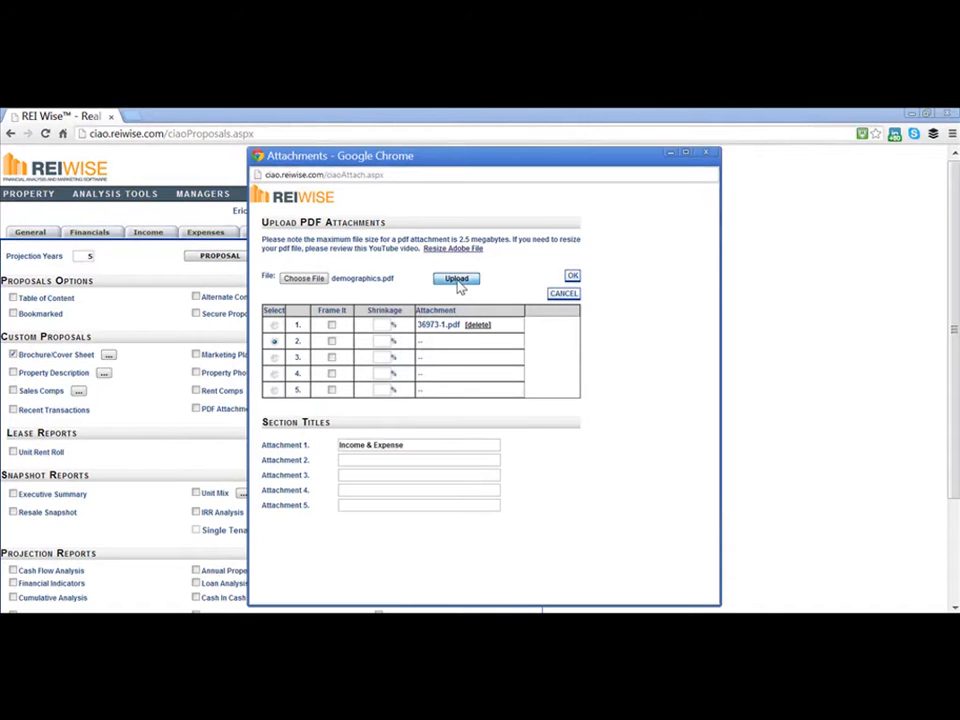
pyautogui.click(456, 278)
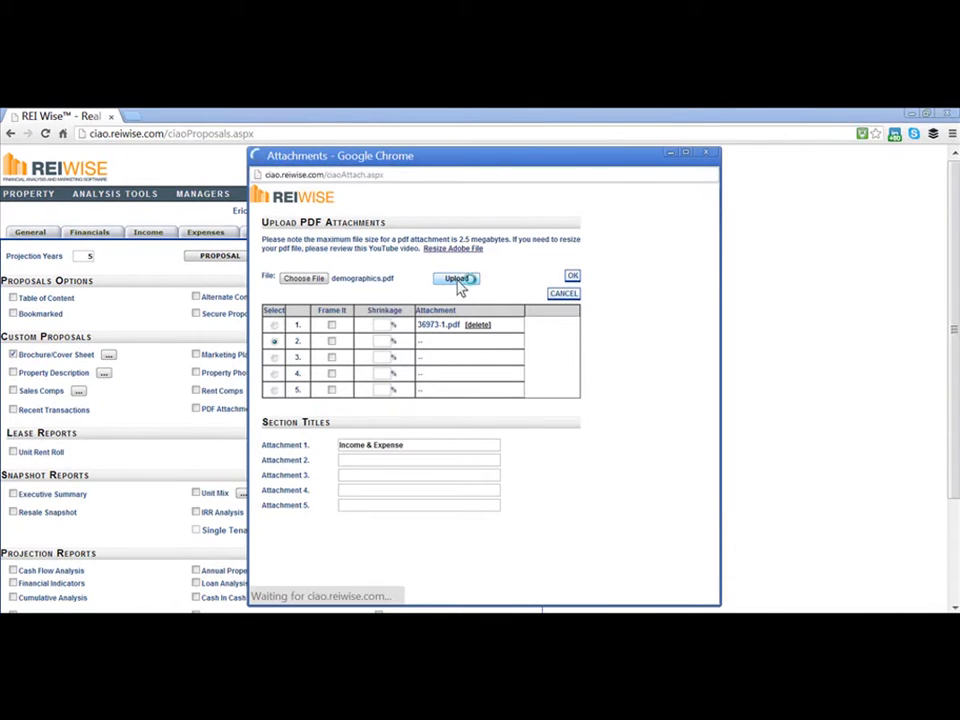
pyautogui.click(456, 280)
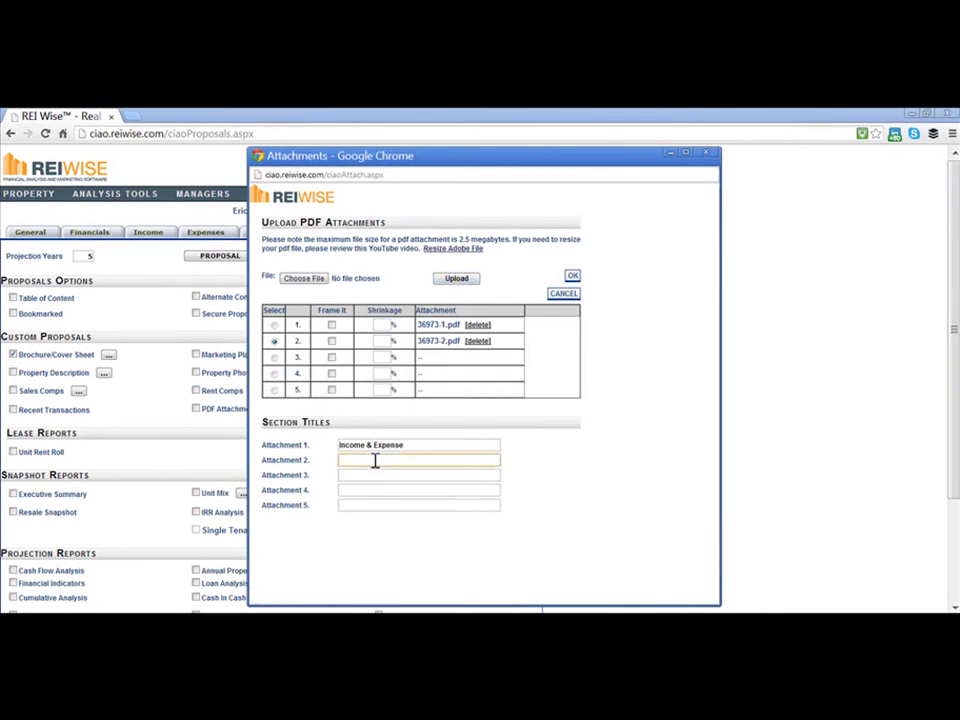
pyautogui.write('Demographics')
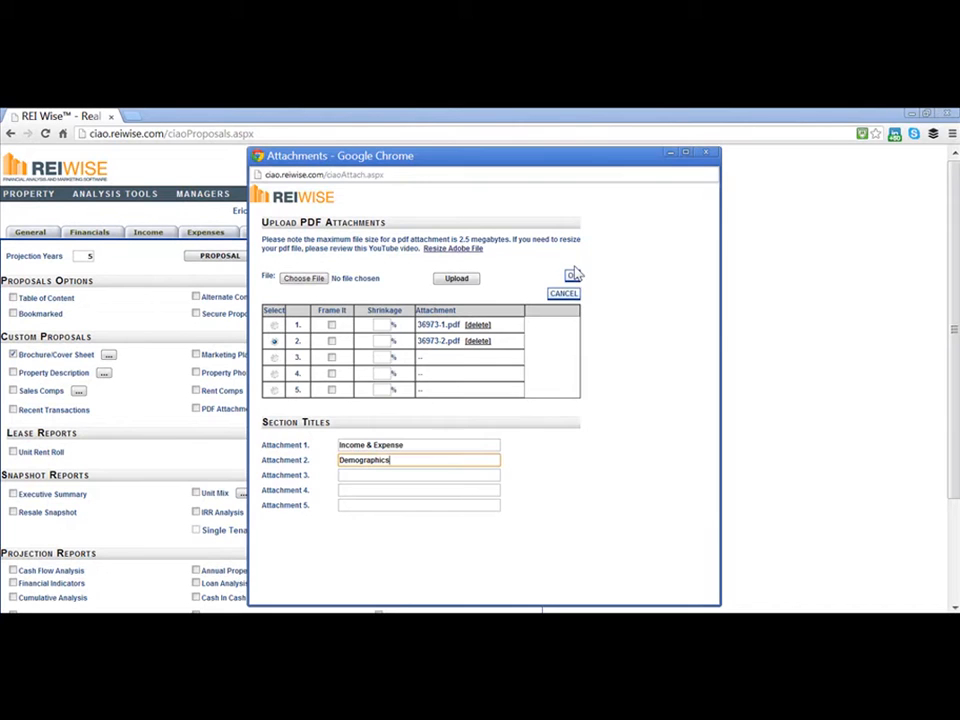
# Confirm the attachments and launch a preview of the proposal report.
pyautogui.click(564, 292)
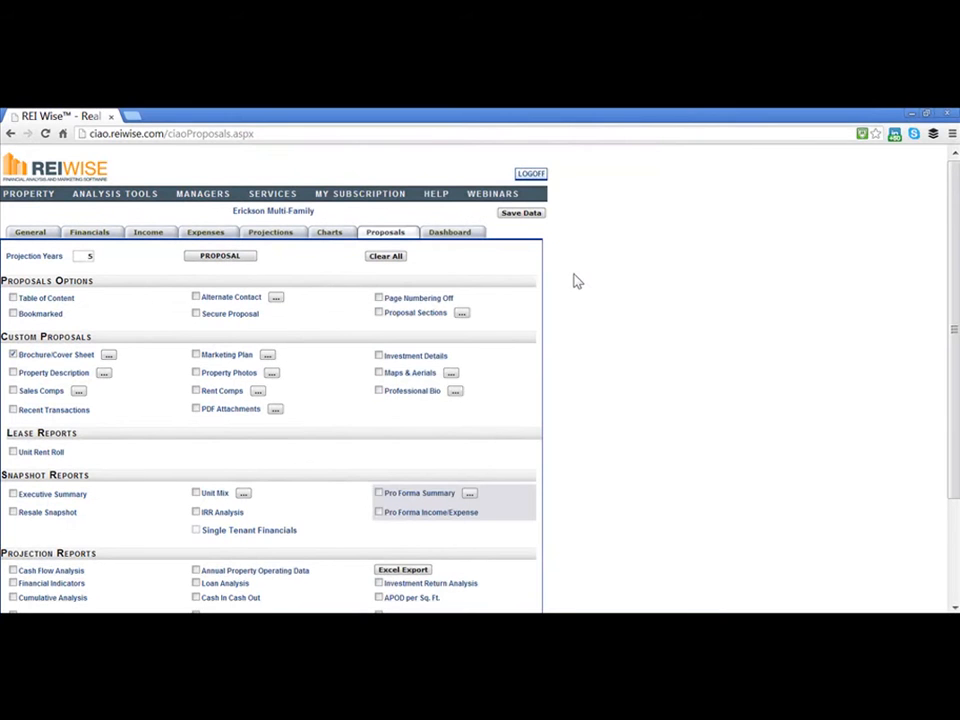
pyautogui.click(196, 408)
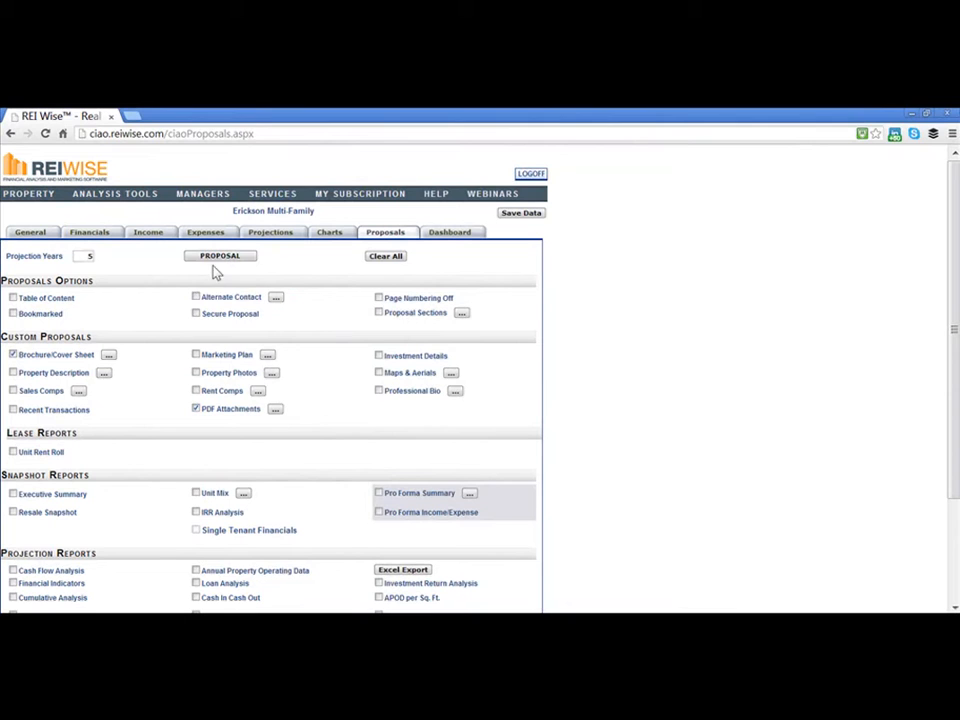
pyautogui.click(220, 256)
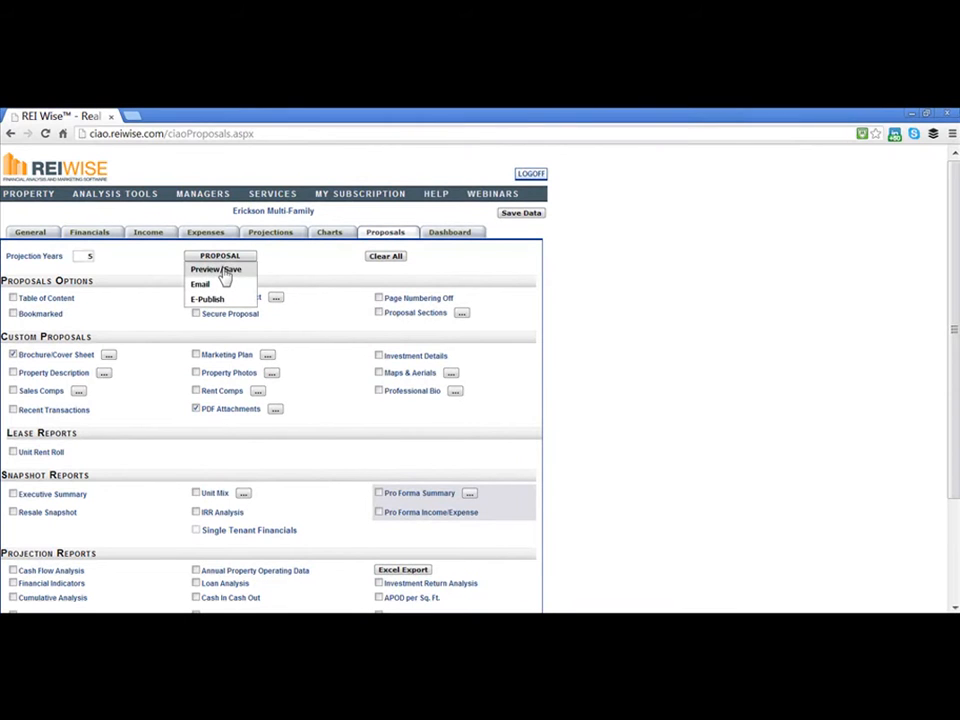
pyautogui.click(216, 270)
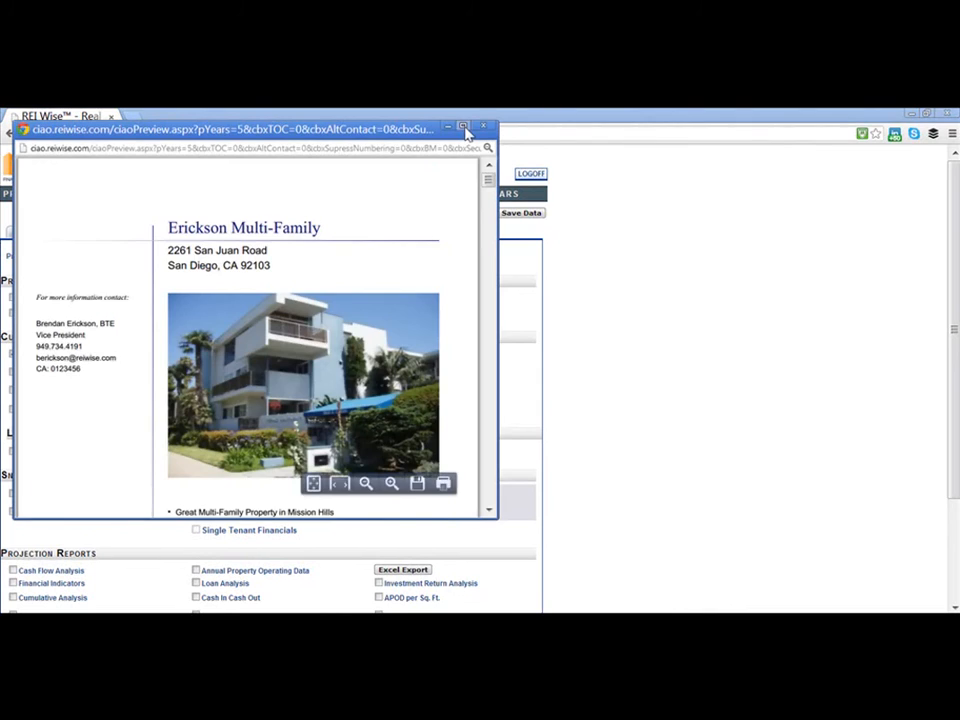
# Scroll the full-screen preview through the attached rent roll and site map pages.
pyautogui.click(462, 126)
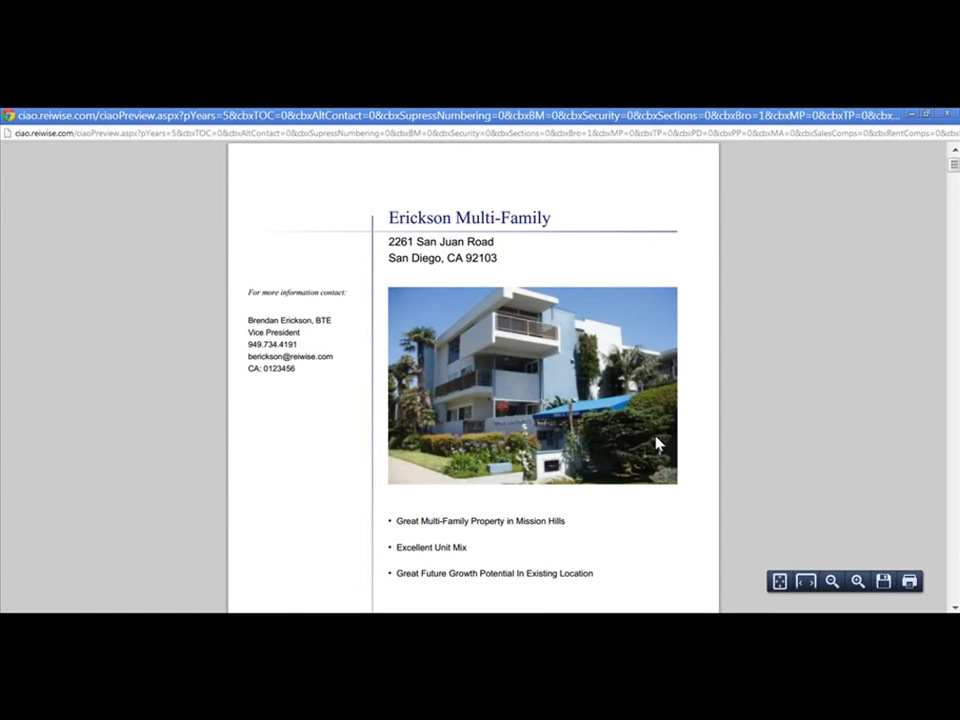
pyautogui.scroll(-3)
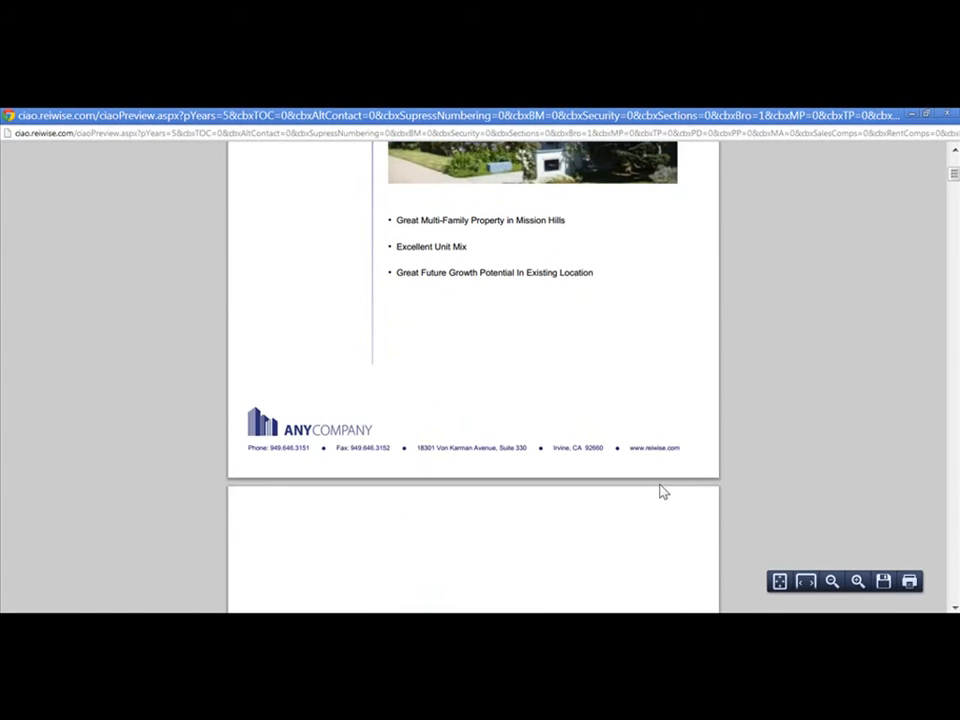
pyautogui.scroll(-3)
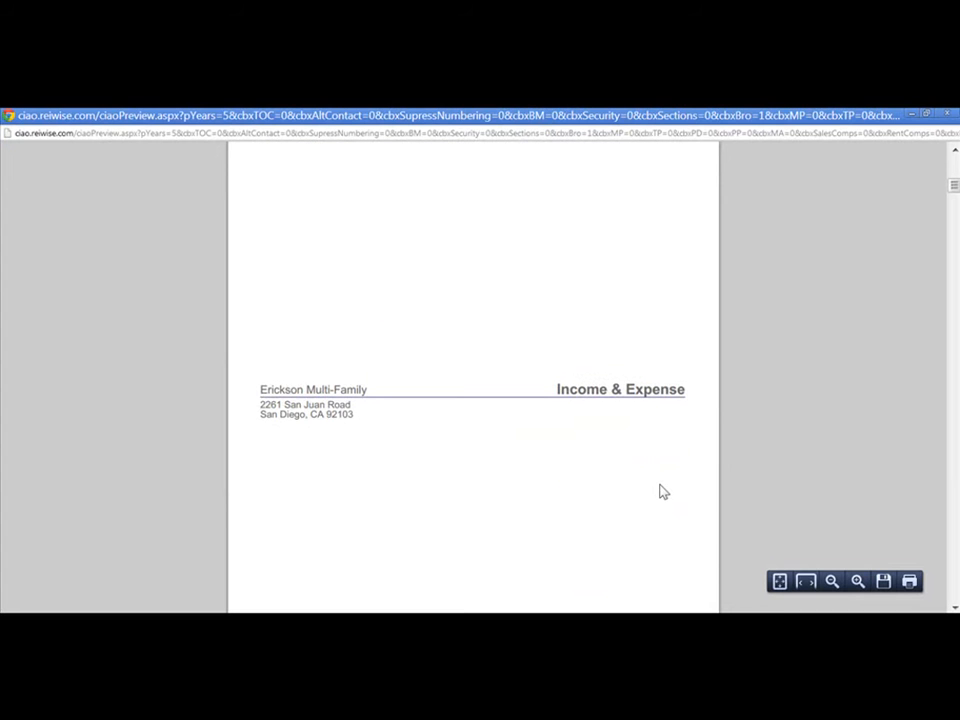
pyautogui.scroll(-3)
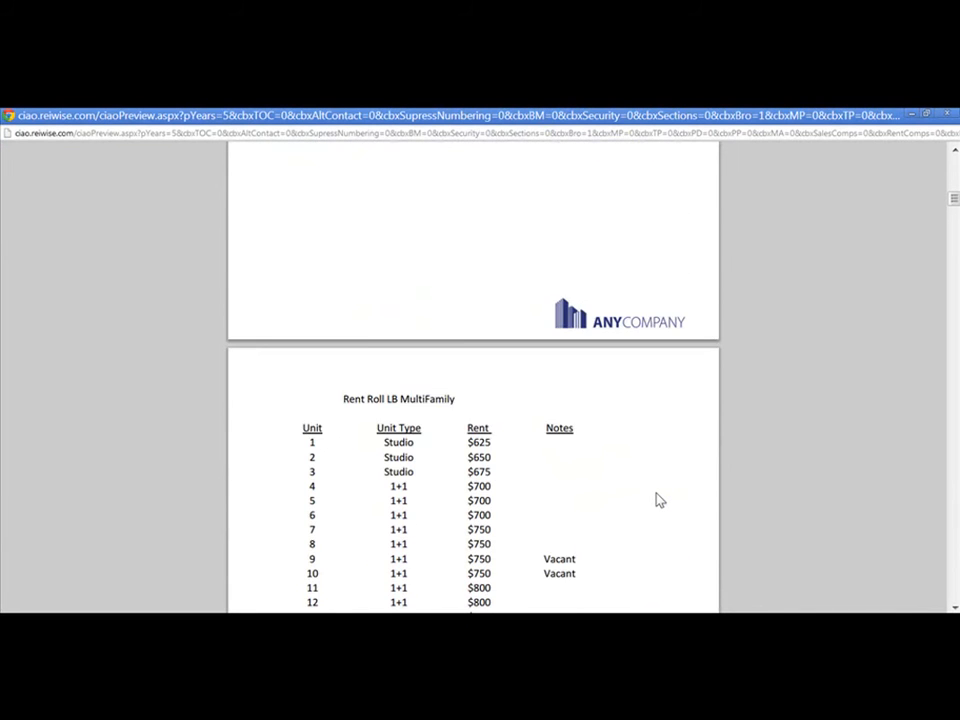
pyautogui.scroll(-3)
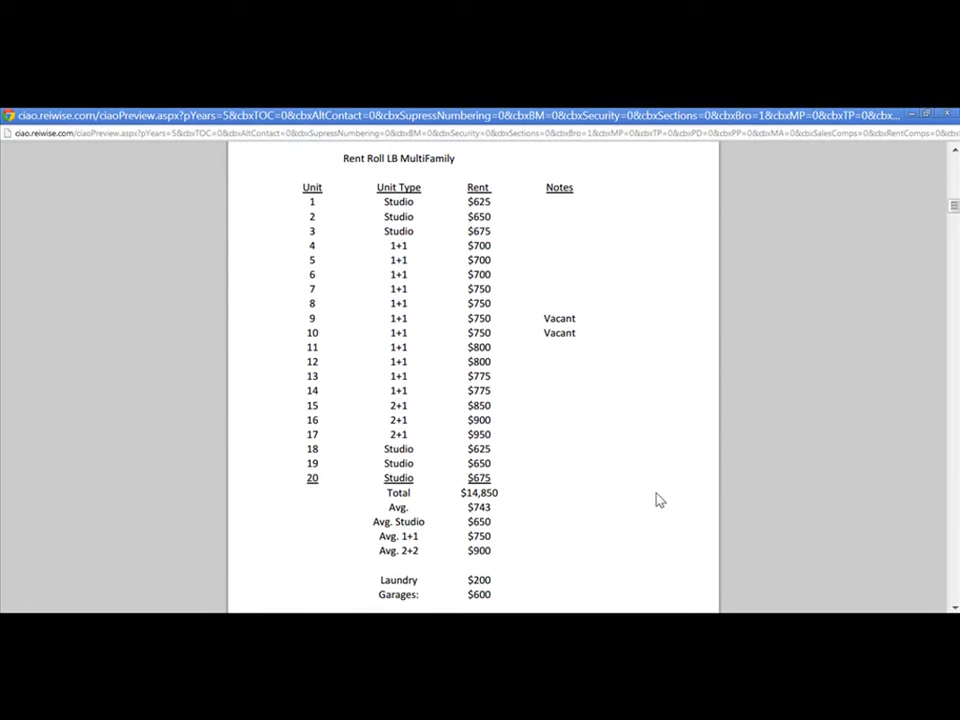
pyautogui.moveTo(570, 568)
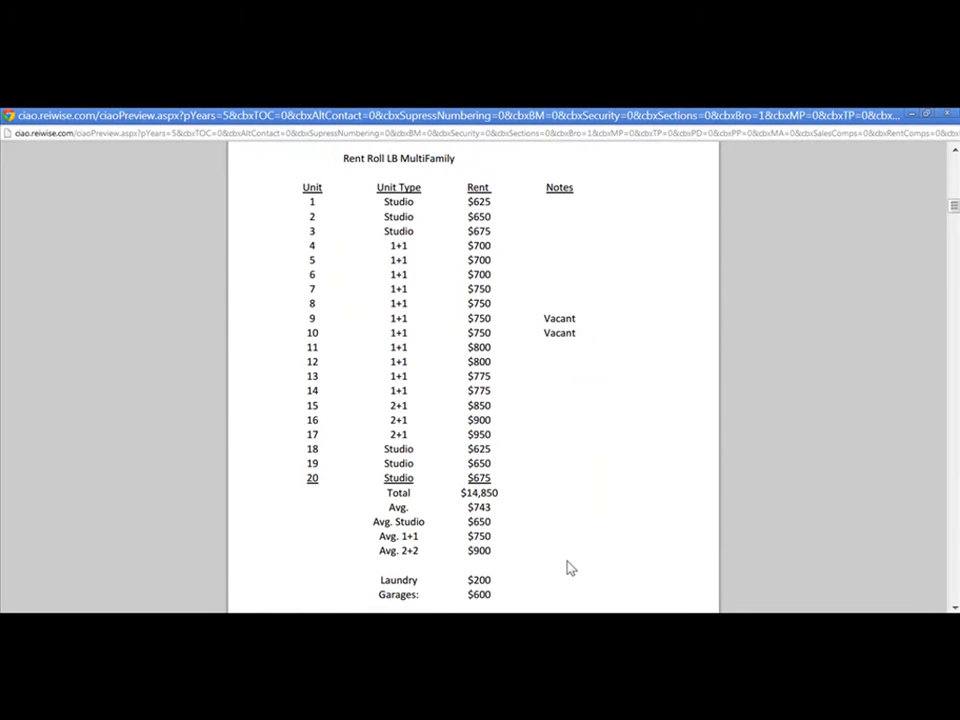
pyautogui.scroll(-3)
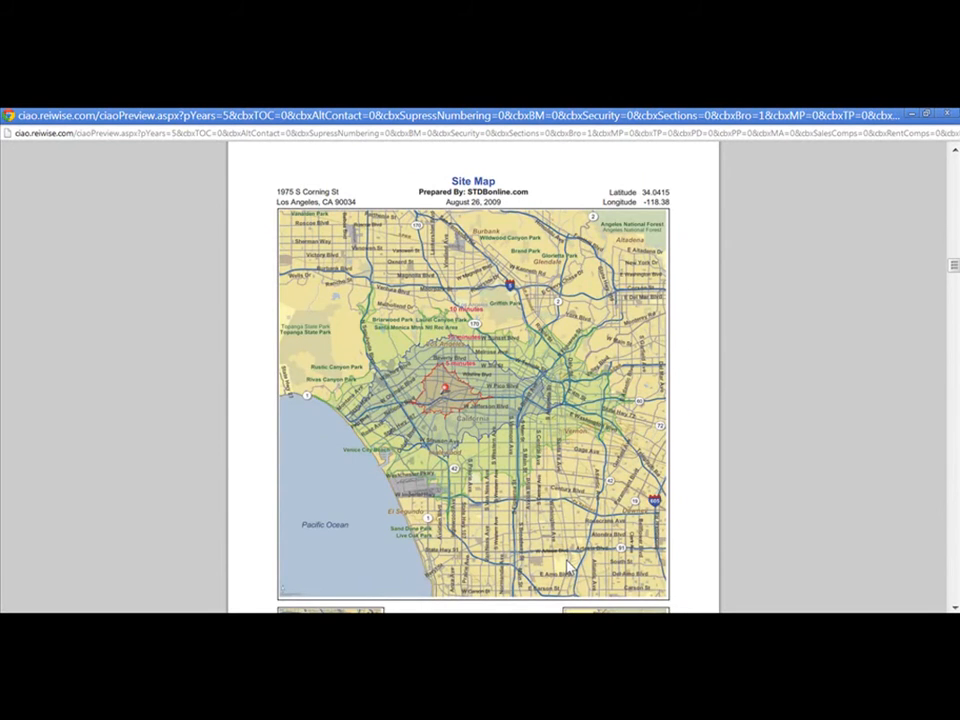
pyautogui.scroll(-3)
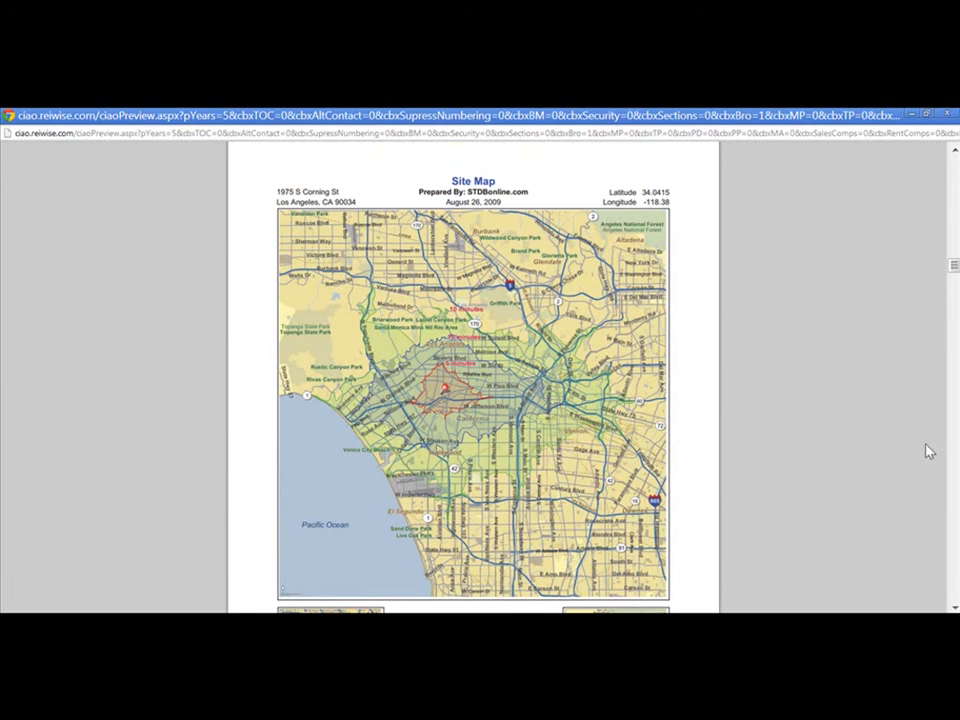
pyautogui.scroll(-3)
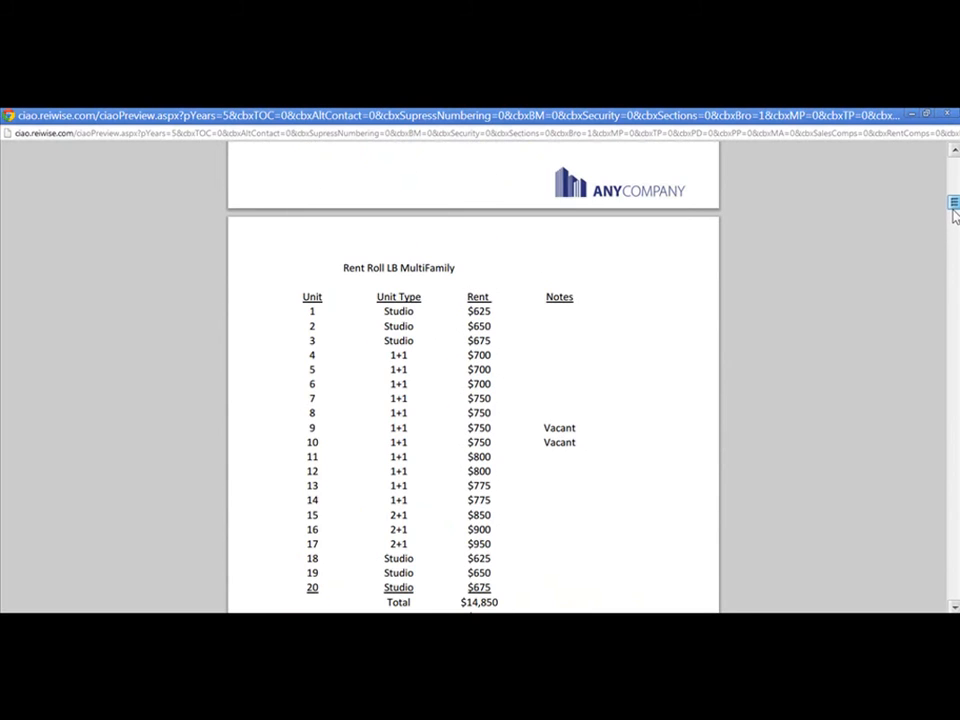
pyautogui.moveTo(530, 424)
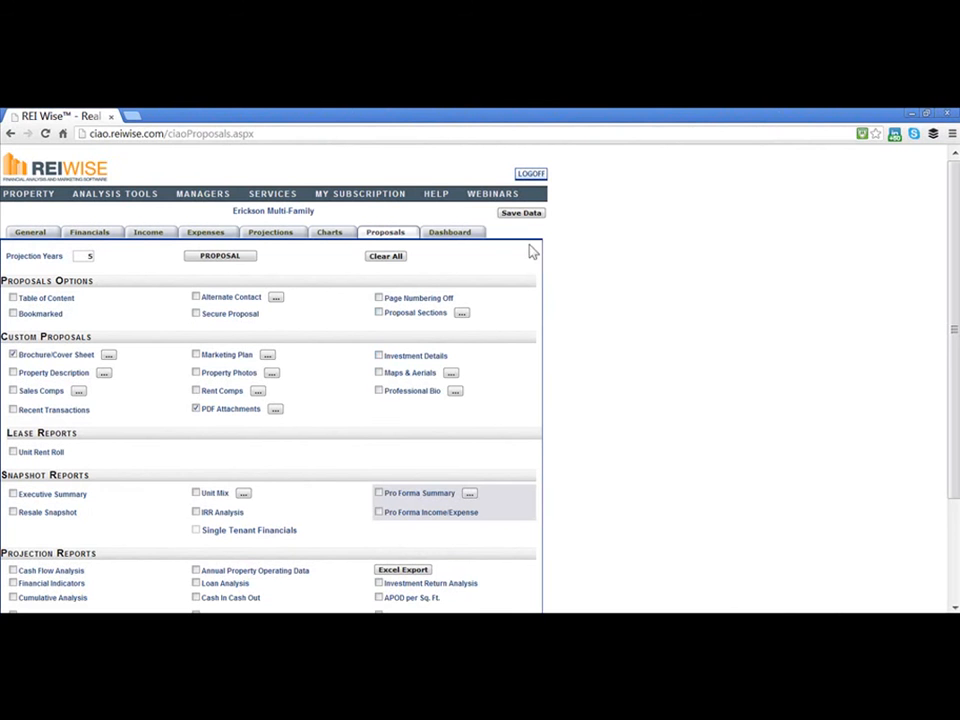
# Tick Frame It for both PDF attachment rows and confirm the settings.
pyautogui.click(276, 408)
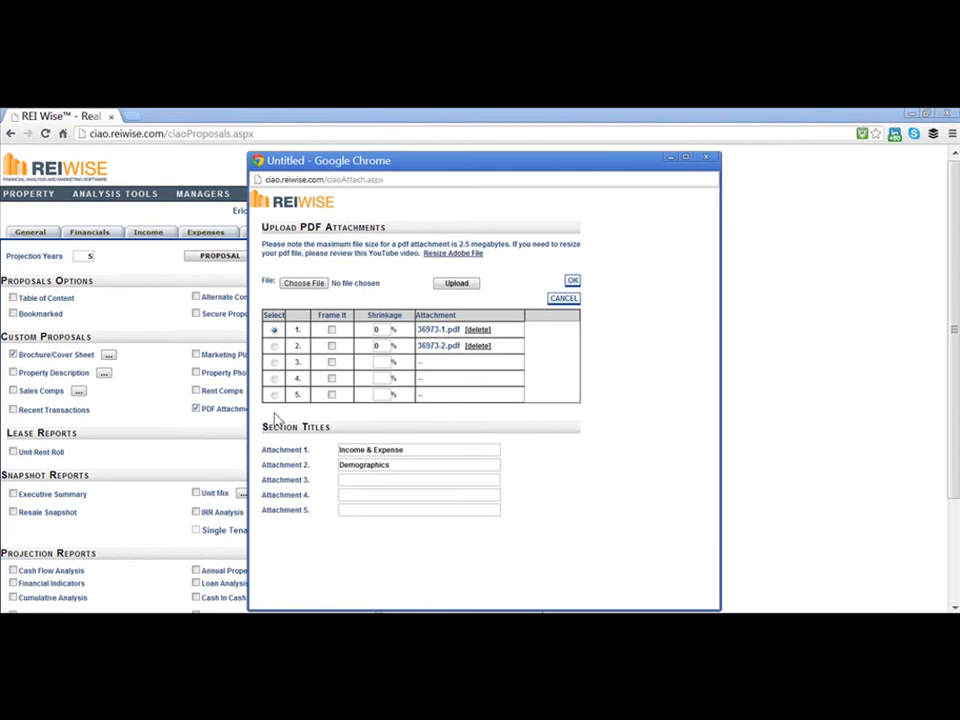
pyautogui.click(332, 328)
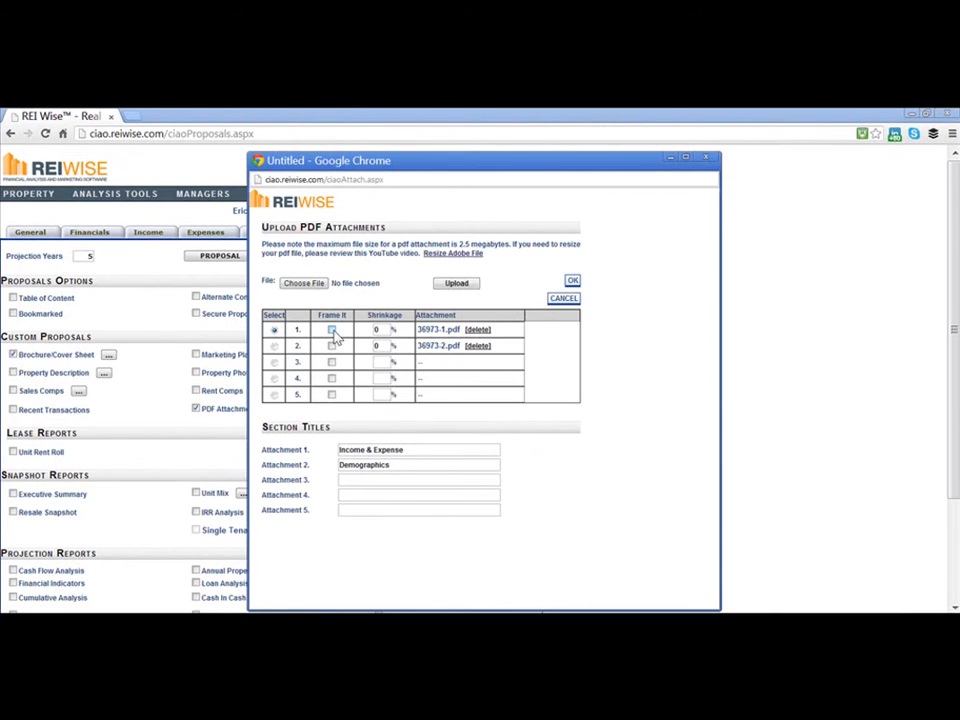
pyautogui.click(332, 328)
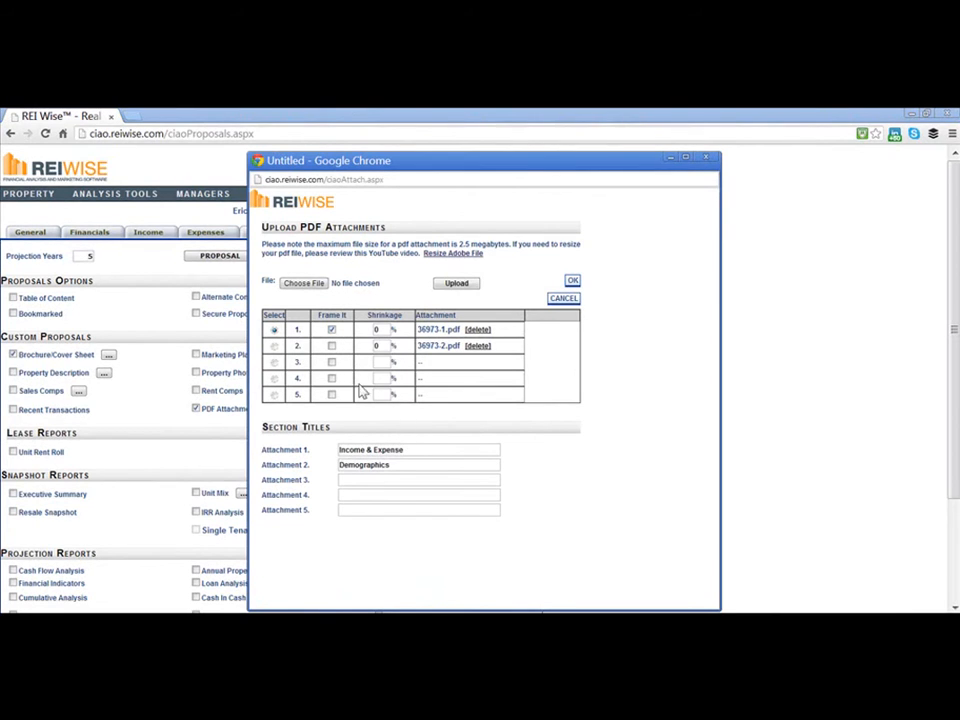
pyautogui.click(378, 328)
pyautogui.write('10')
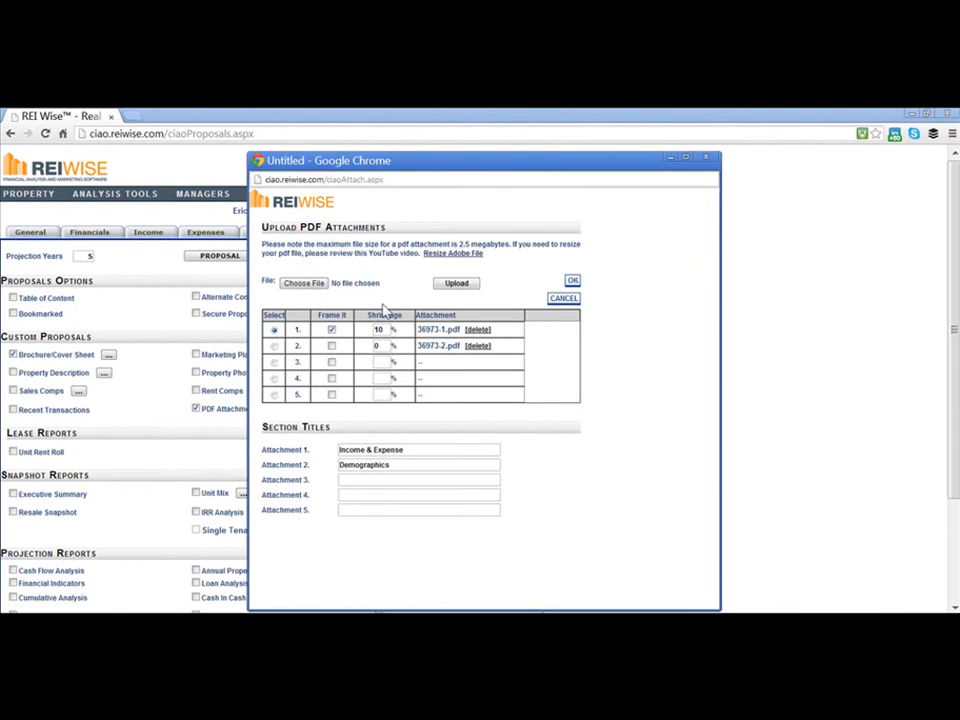
pyautogui.moveTo(384, 330)
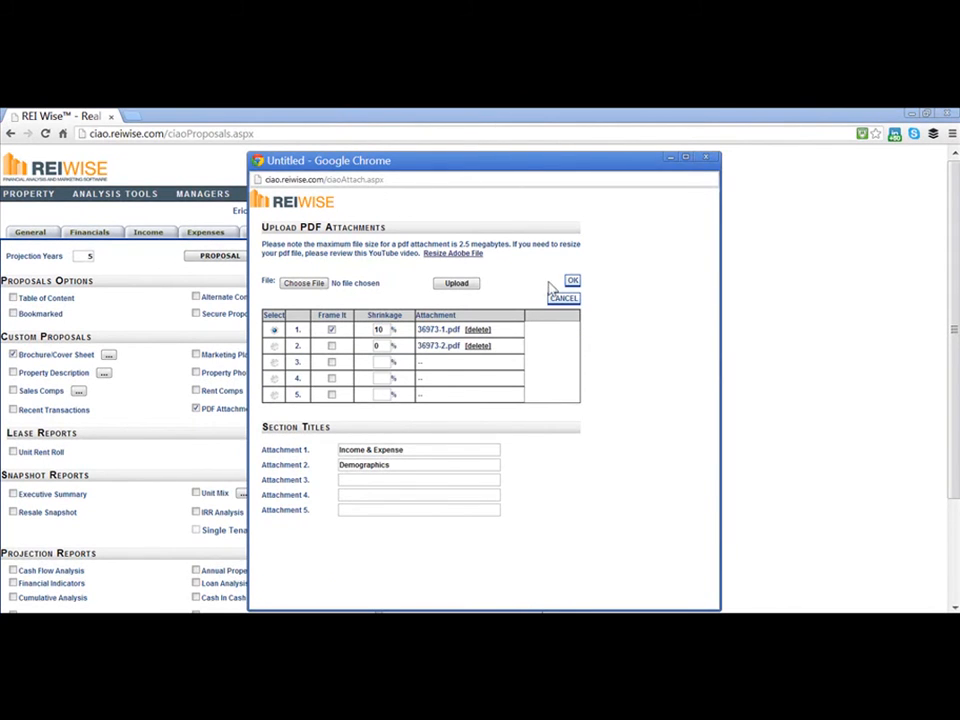
pyautogui.click(572, 280)
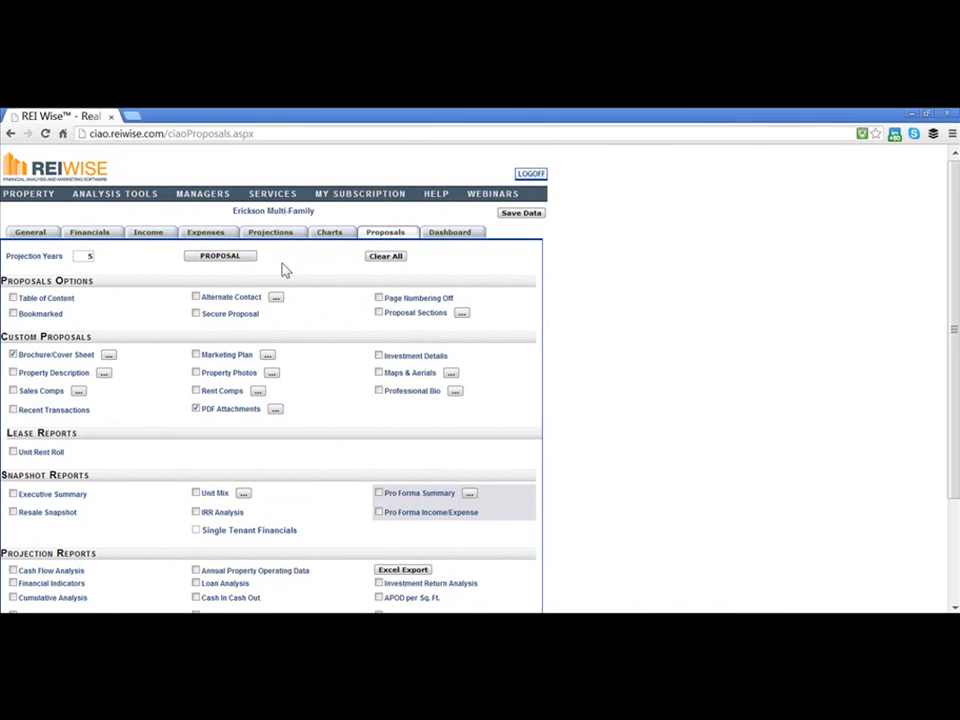
# Regenerate the preview and scroll to the rent roll page now framed with the company header.
pyautogui.click(220, 256)
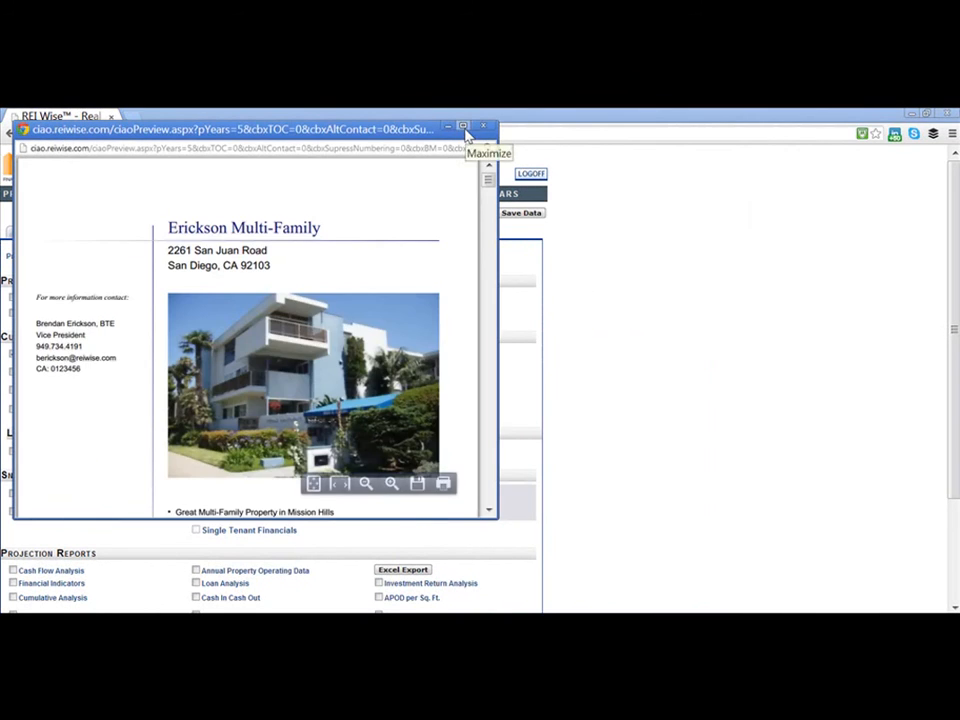
pyautogui.click(462, 124)
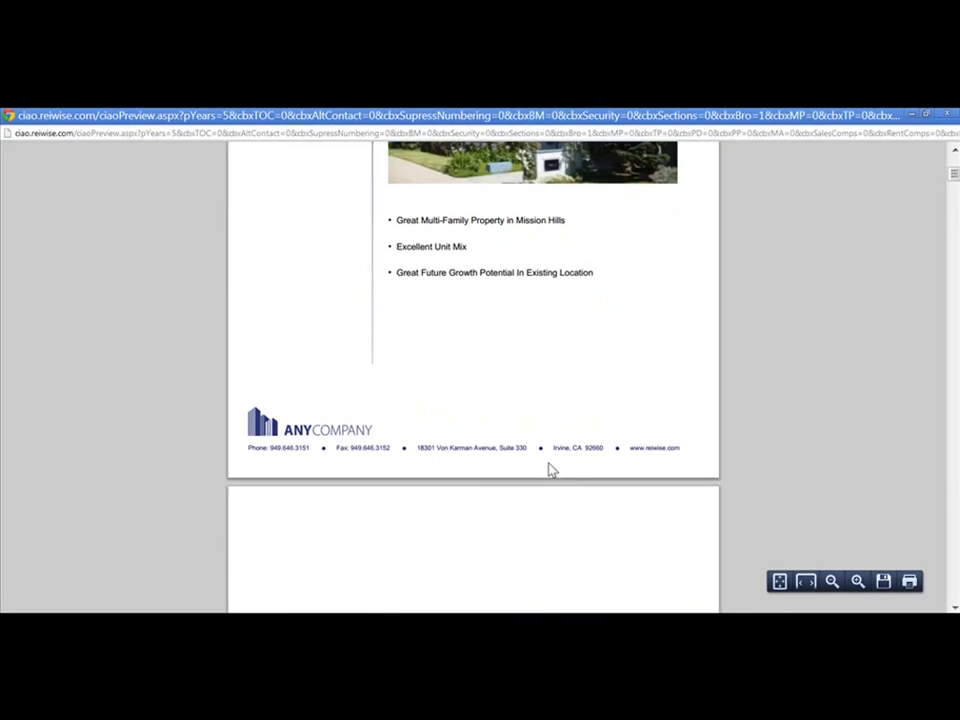
pyautogui.scroll(-3)
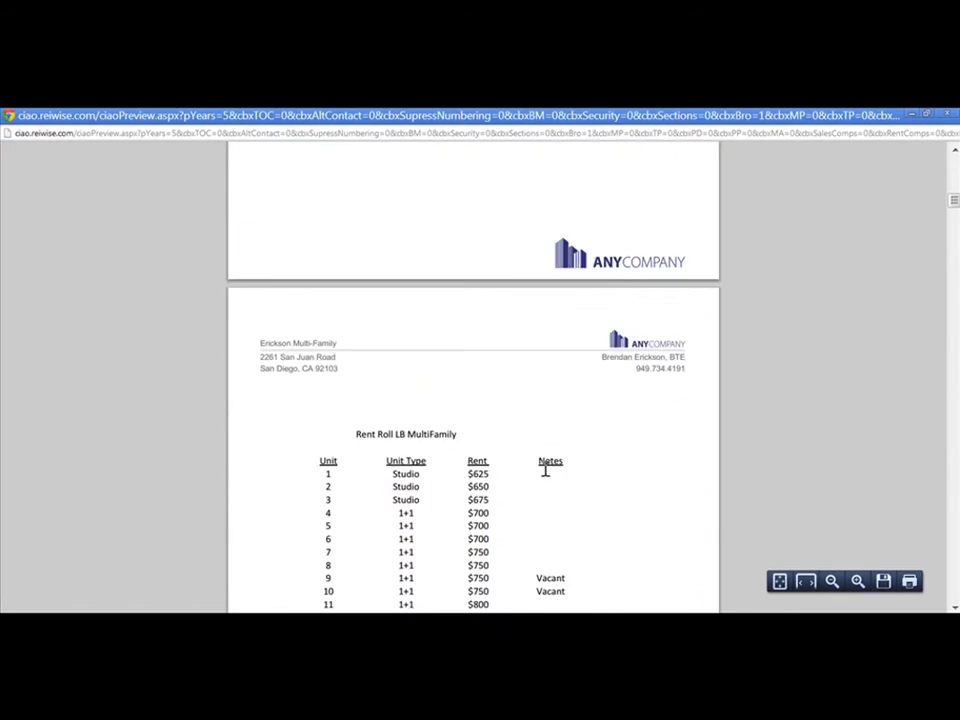
pyautogui.scroll(-3)
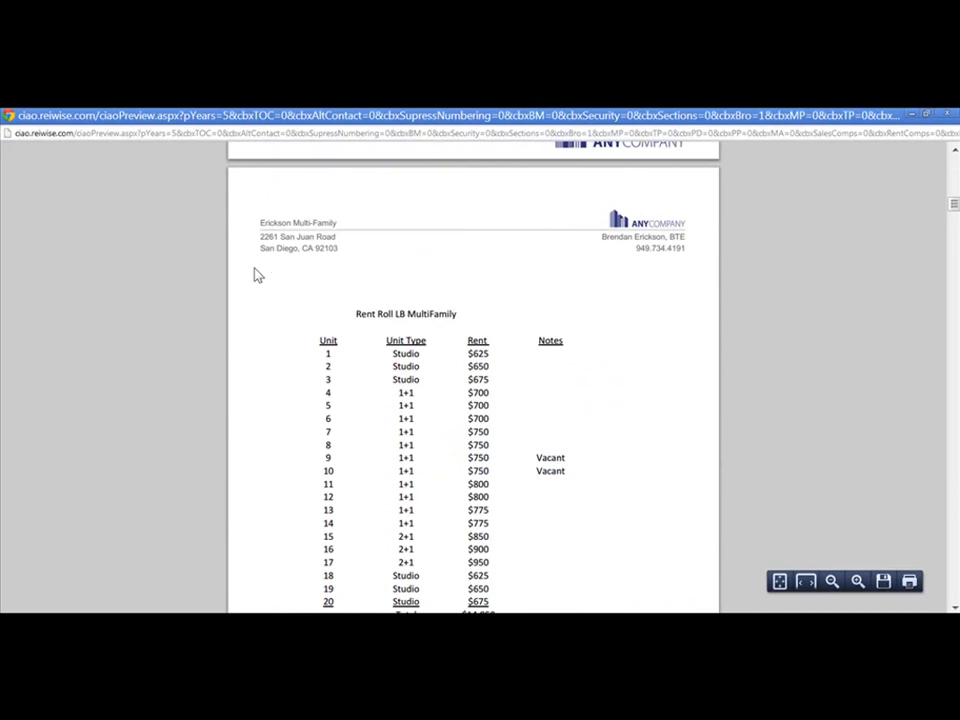
pyautogui.scroll(-3)
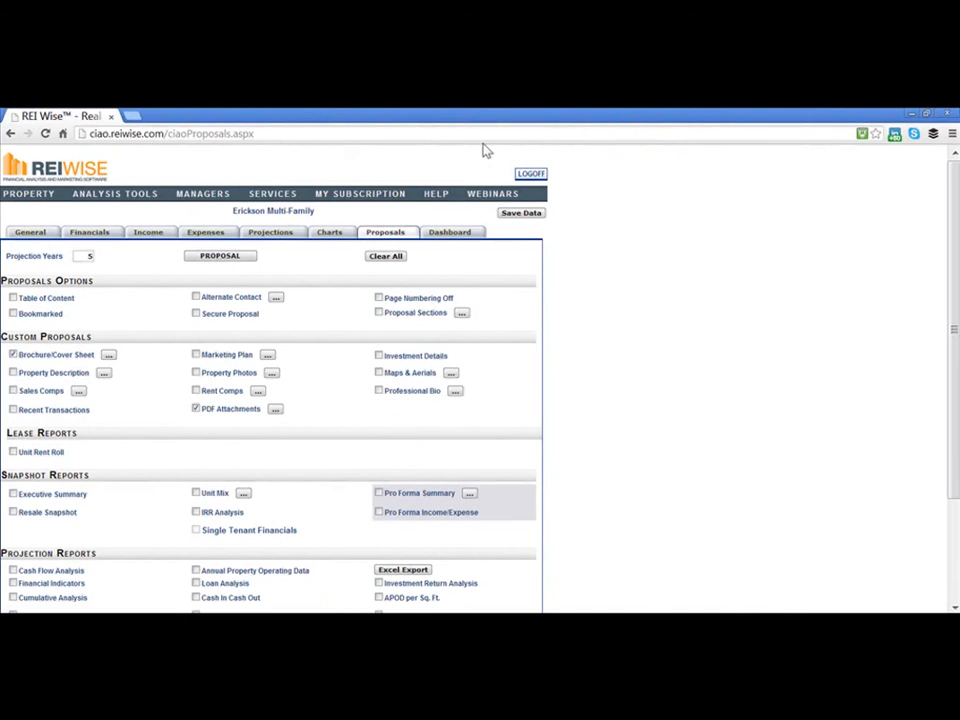
pyautogui.moveTo(284, 440)
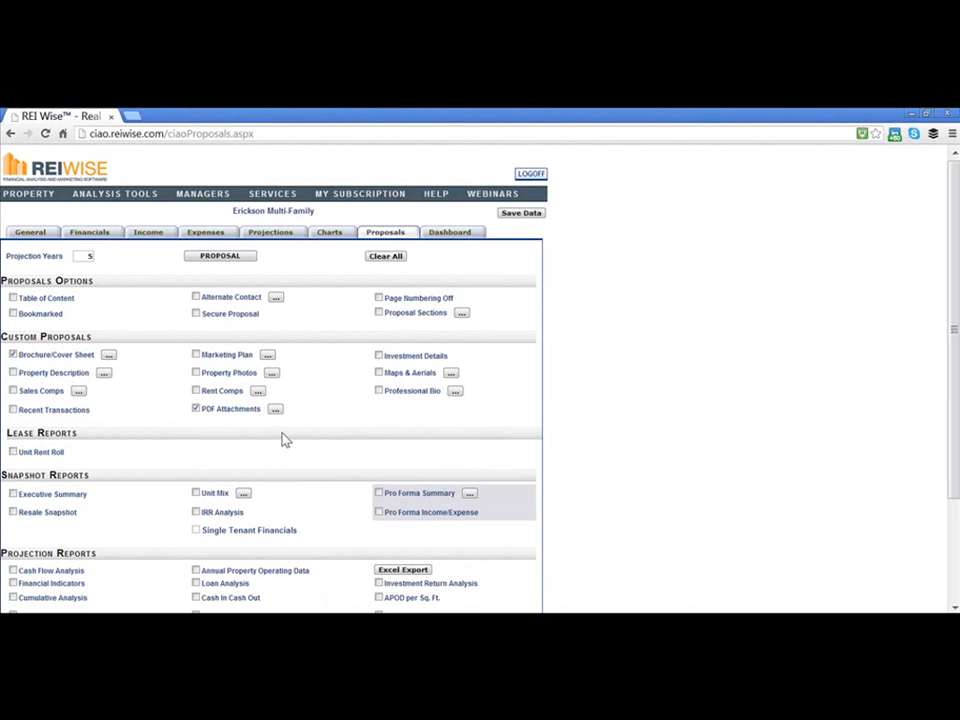
pyautogui.moveTo(460, 328)
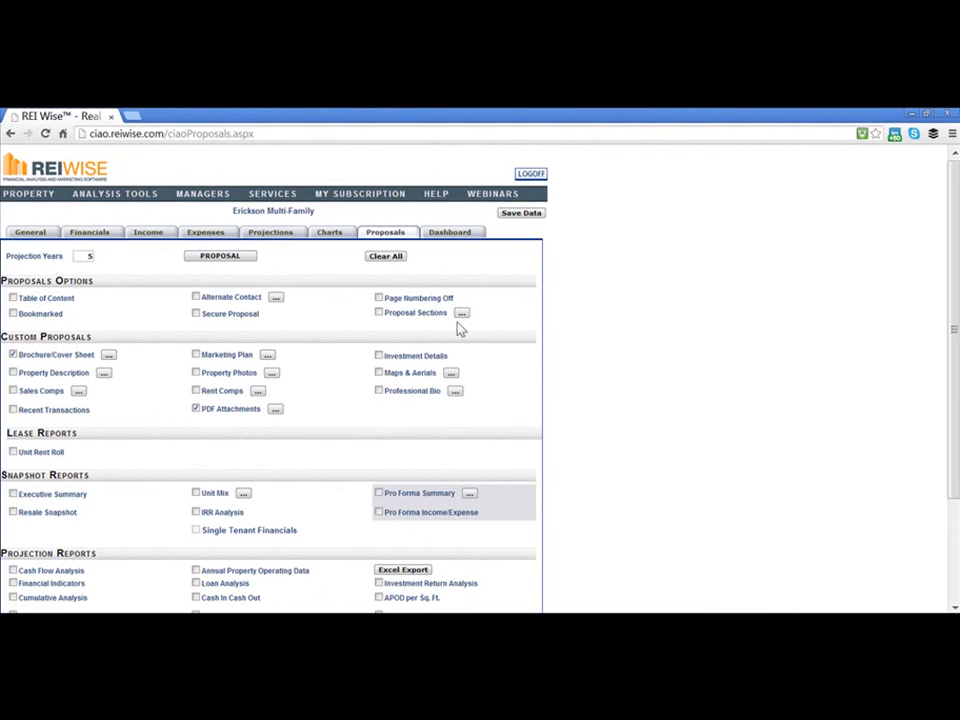
pyautogui.moveTo(464, 316)
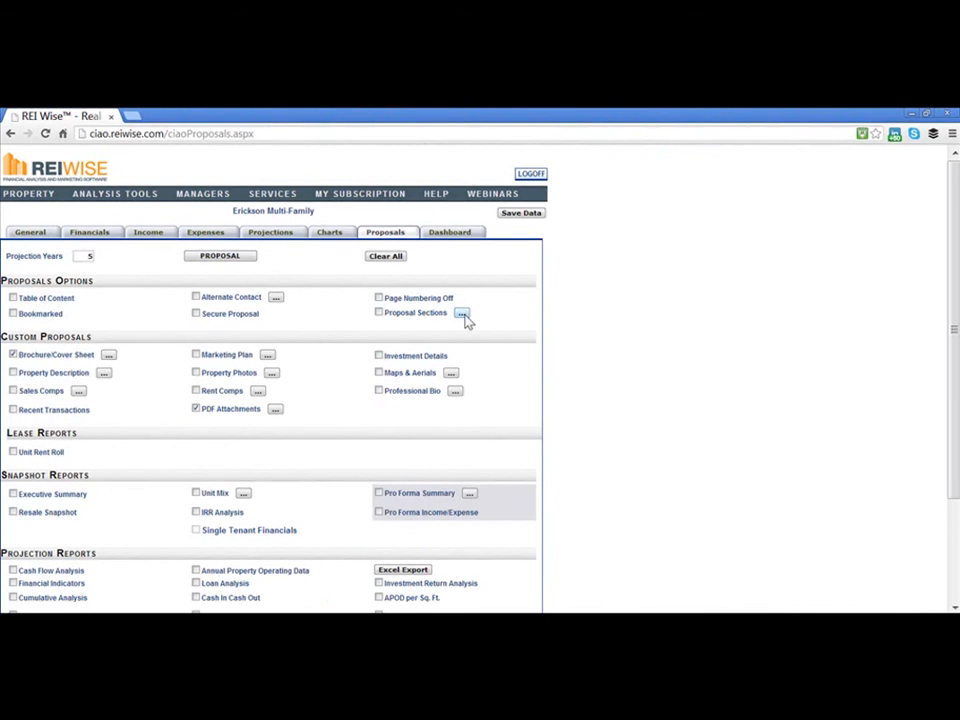
# Show the Proposal Sections list scrolled to Additional Information with the PDF attachments.
pyautogui.click(464, 312)
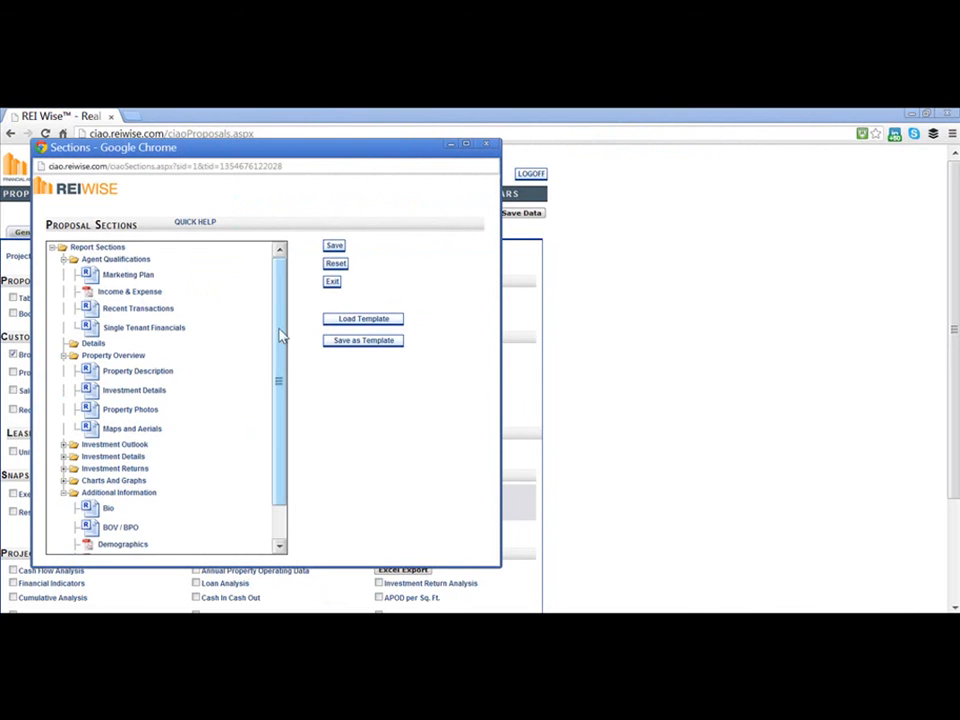
pyautogui.scroll(-3)
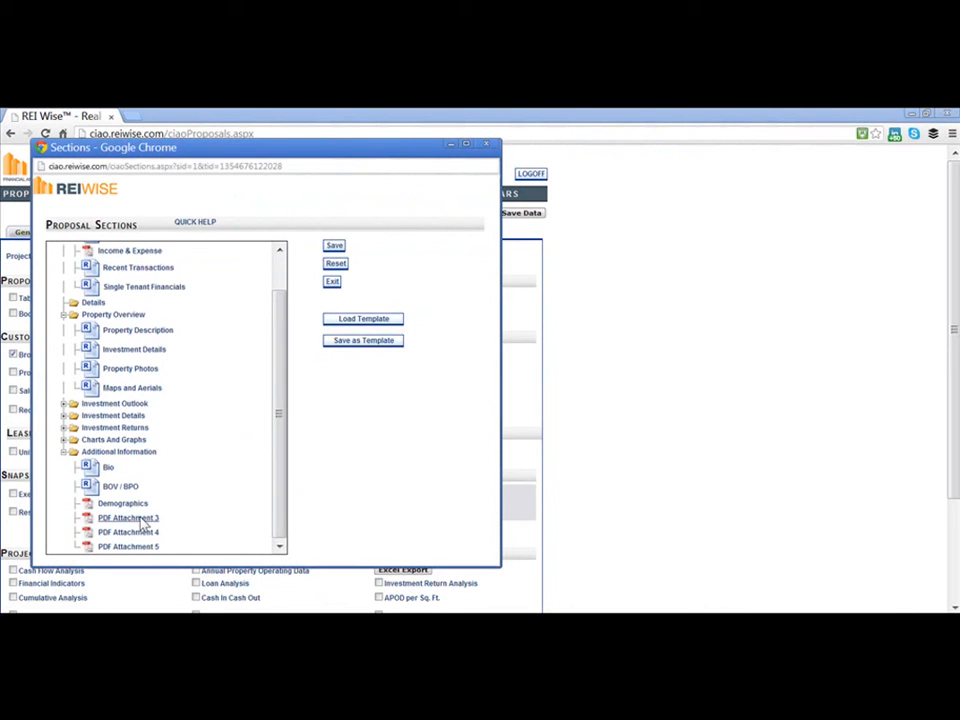